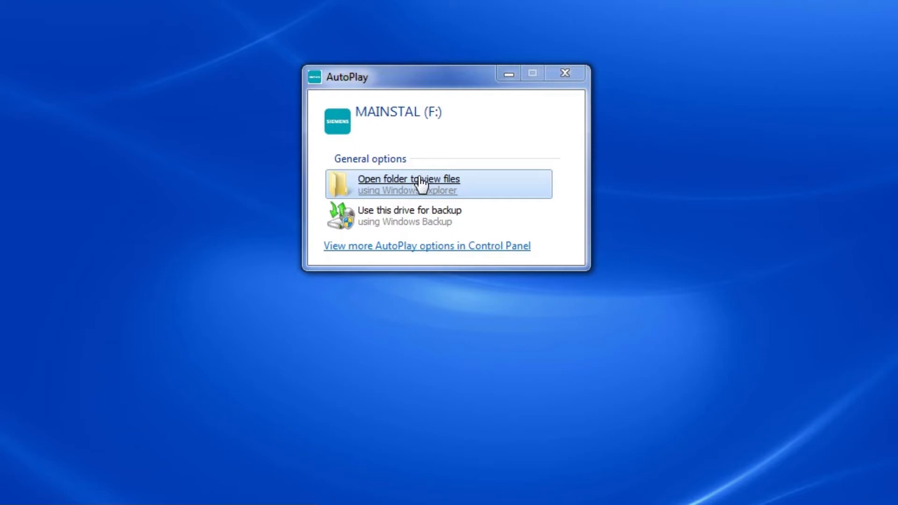
Step: From the AutoPlay dialog, open the MAINSTAL (F:) drive in Windows Explorer
click(408, 184)
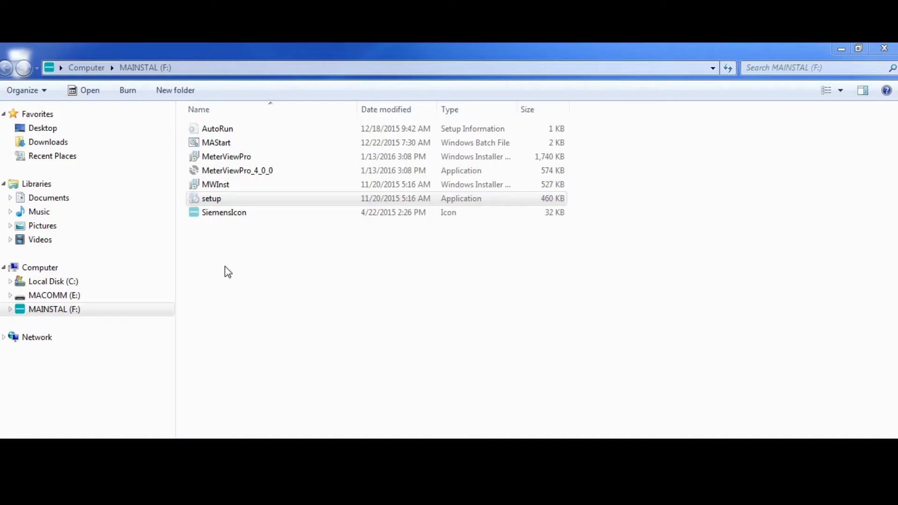
mouse_move(209, 311)
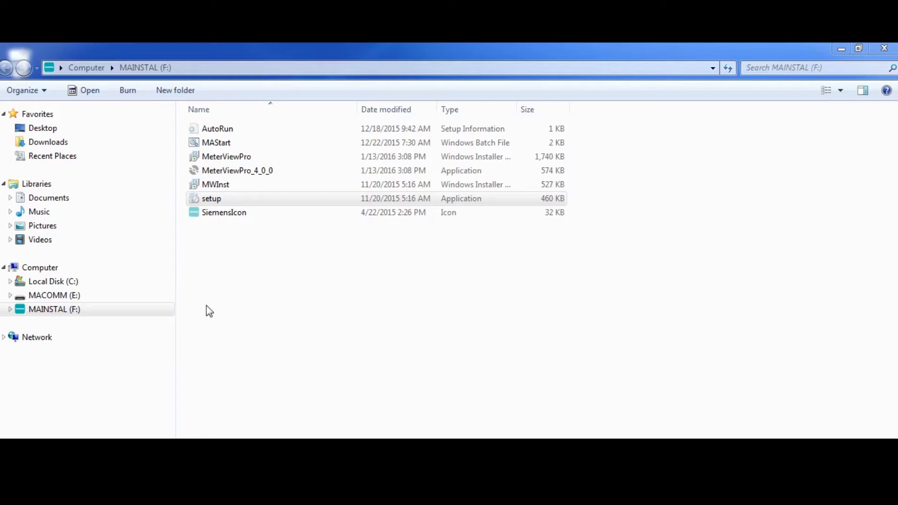
Step: Run setup as administrator to install MWInst, then close its installer window
right_click(211, 198)
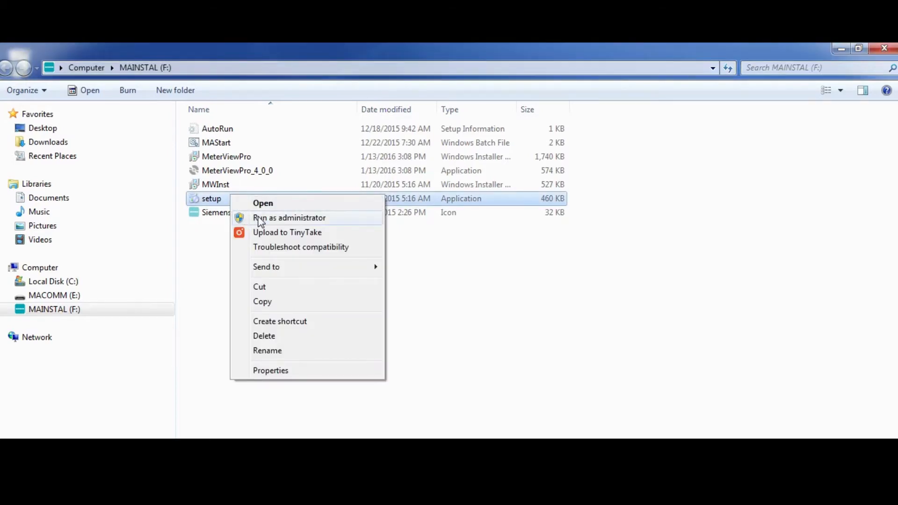
click(289, 218)
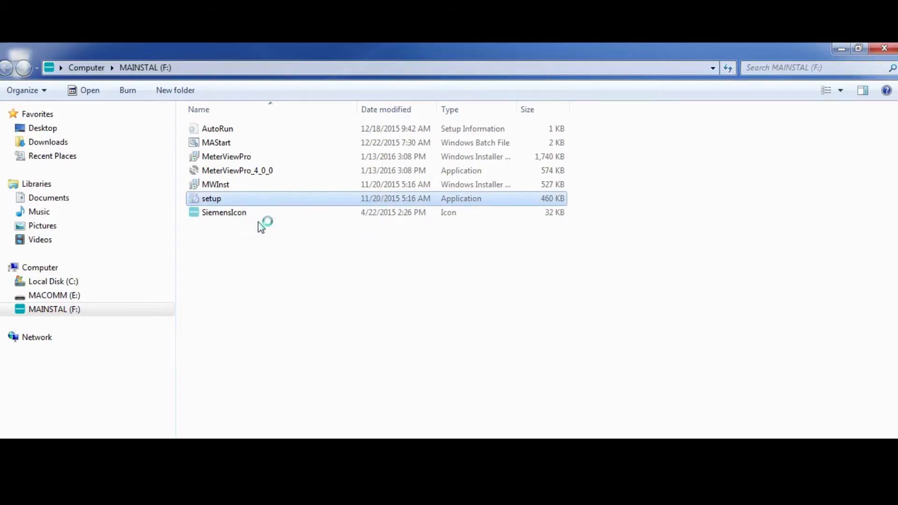
double_click(212, 198)
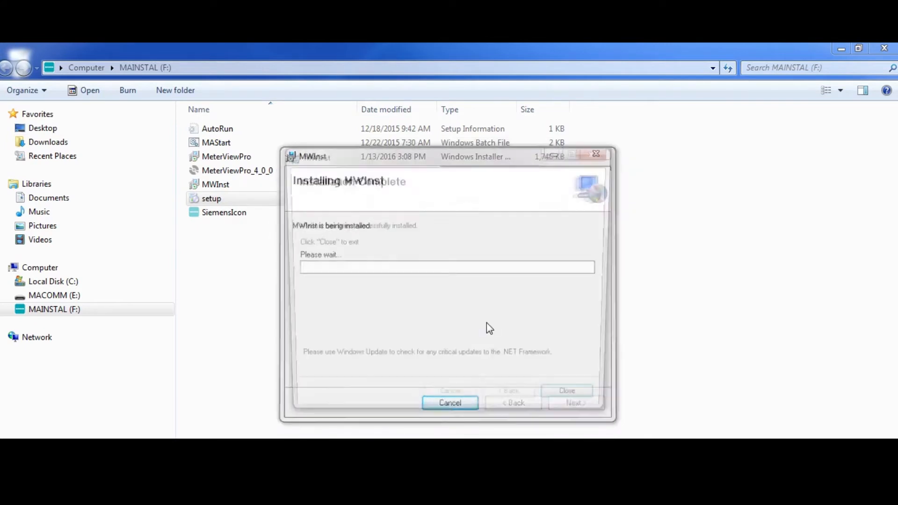
click(566, 390)
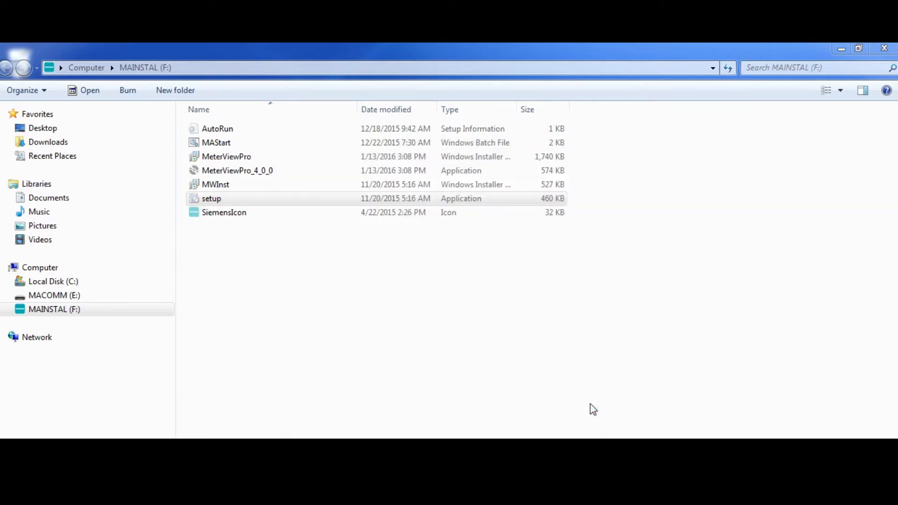
Step: Install MeterView Pro from MeterViewPro_4_0_0, accepting the license and closing the finished installer
right_click(236, 170)
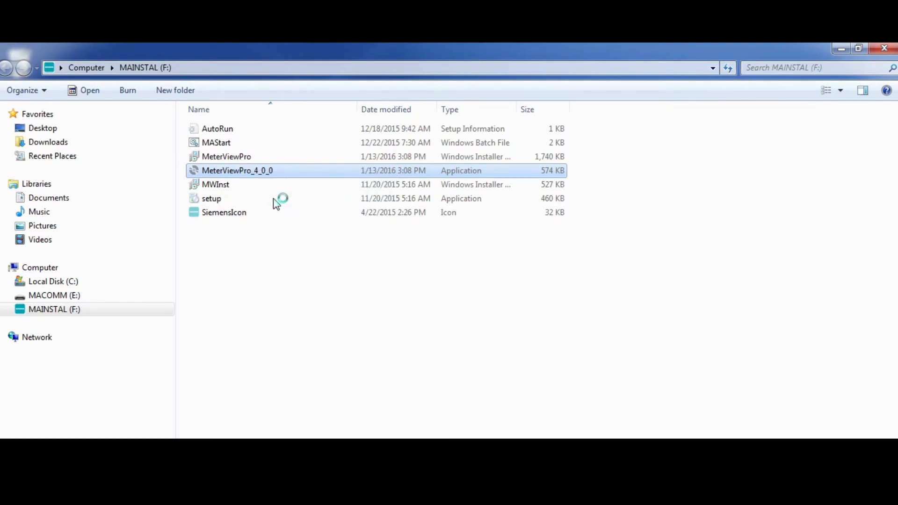
double_click(237, 170)
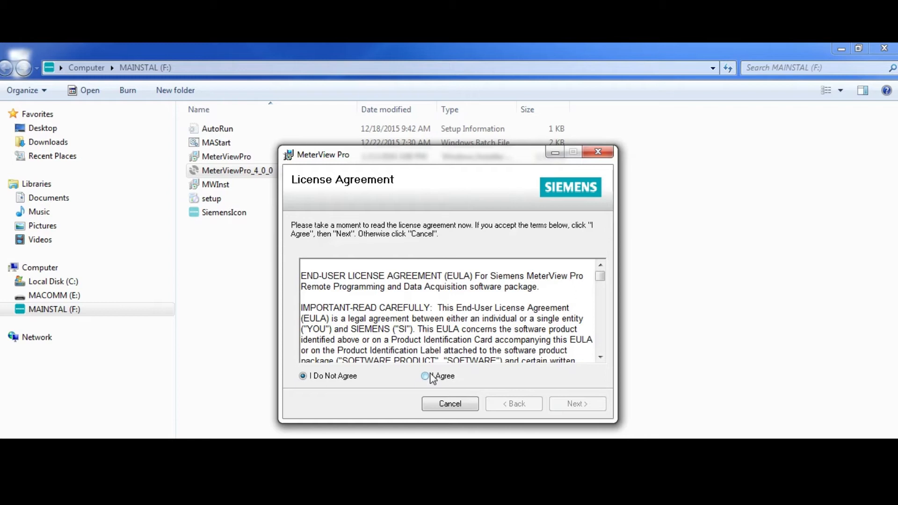
click(425, 375)
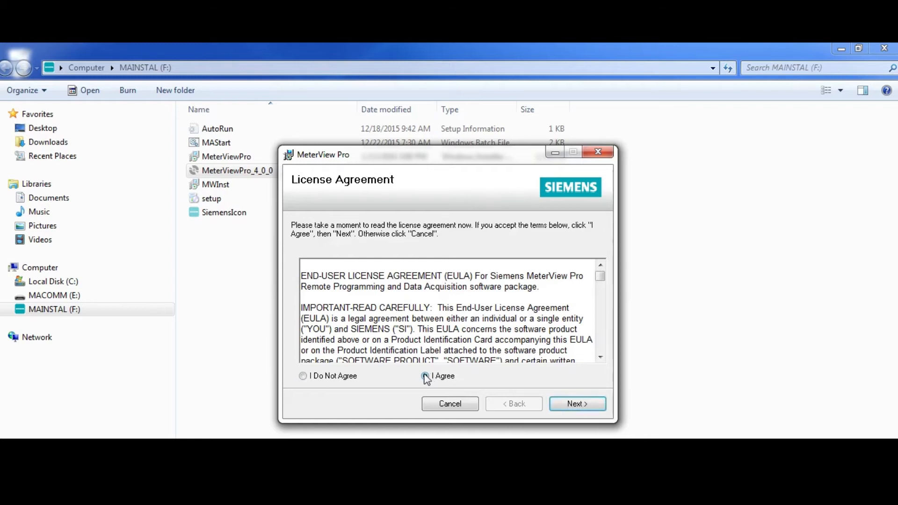
click(576, 403)
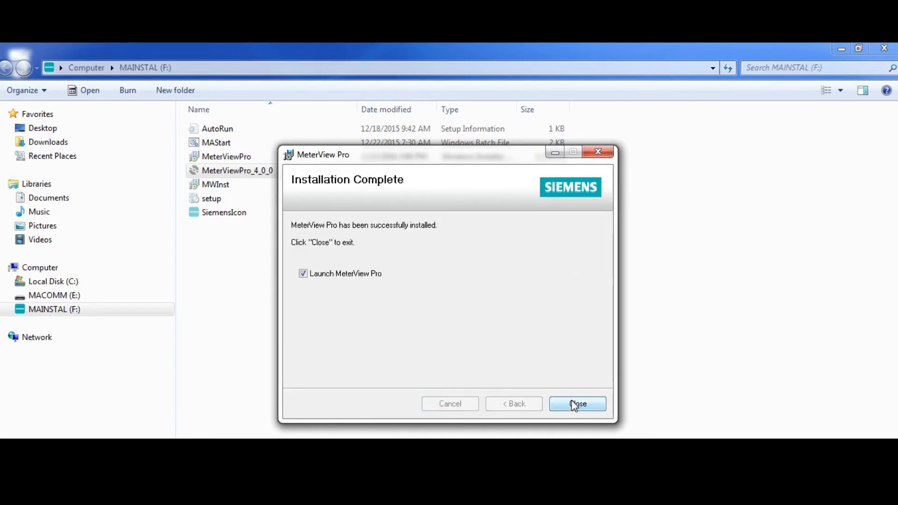
click(577, 404)
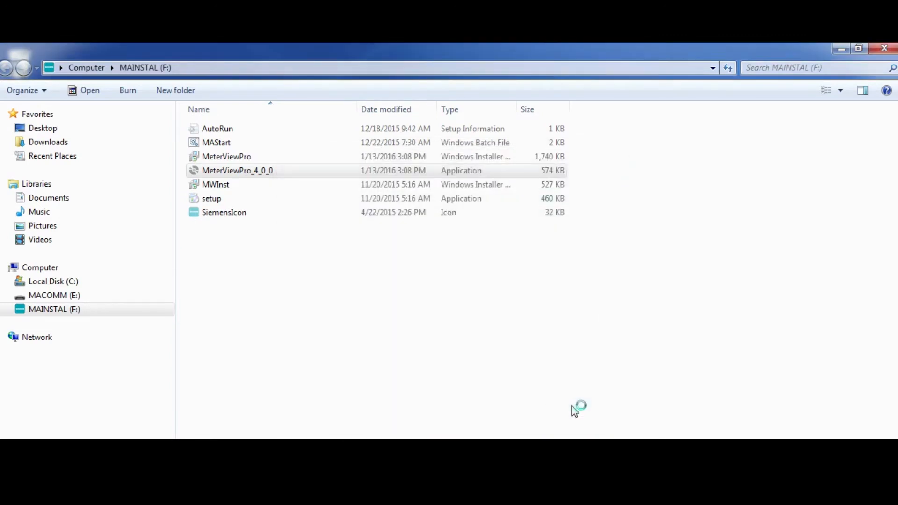
Step: Launch MeterView Pro and open the Process/RT meter configuration with current meter data
double_click(238, 170)
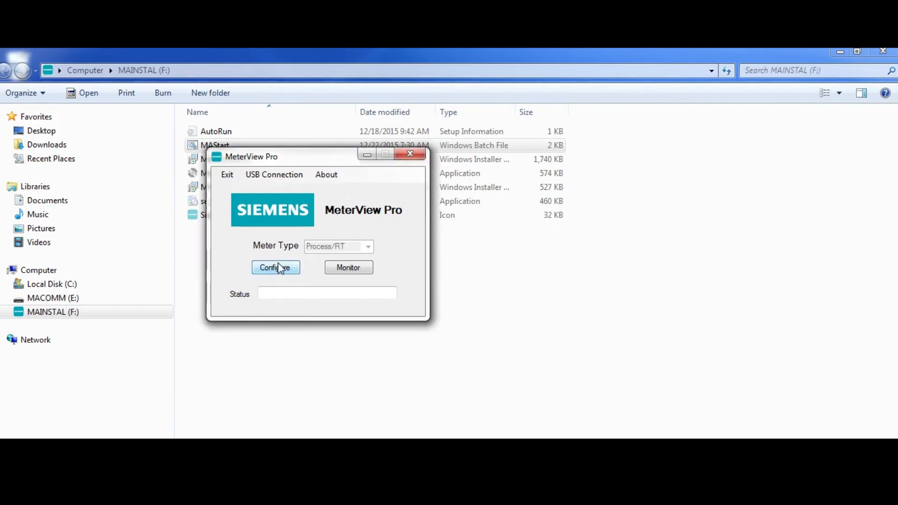
click(276, 268)
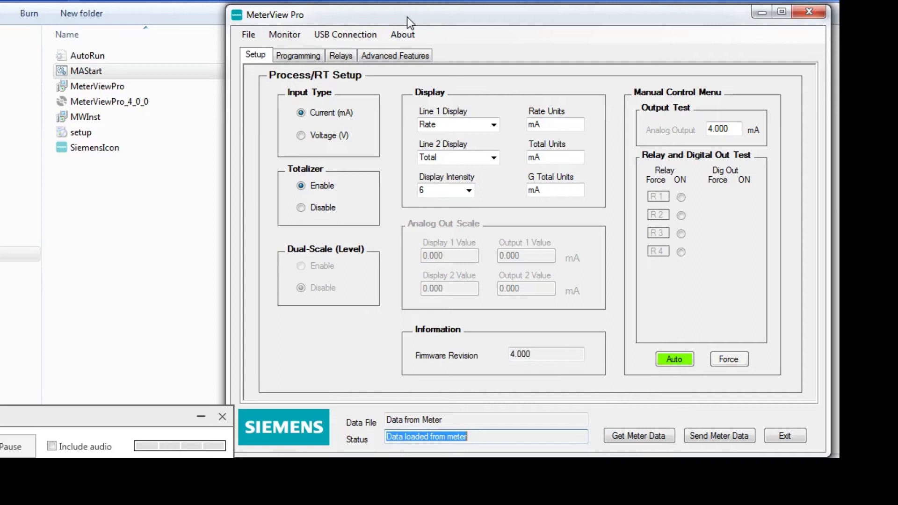
mouse_move(455, 113)
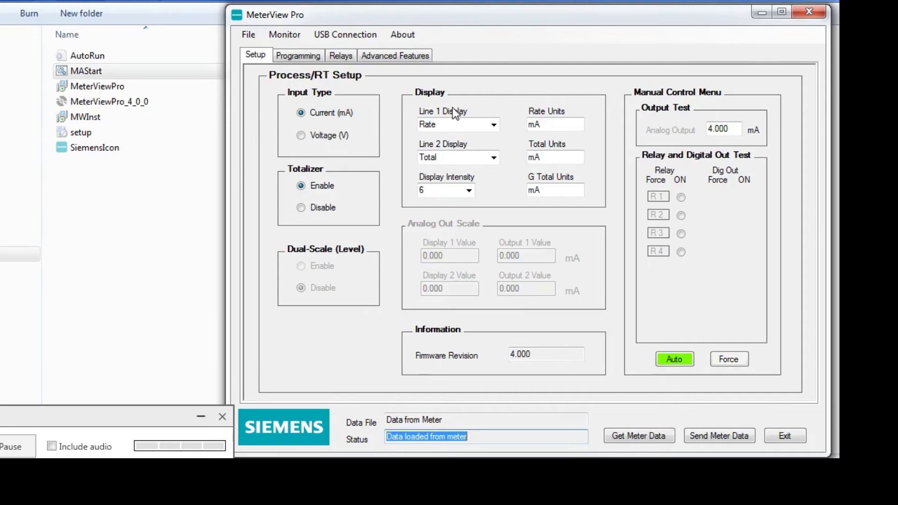
Step: Show Total & Units on Line 2 with t/h rate and tonn total units, and send to meter
click(492, 157)
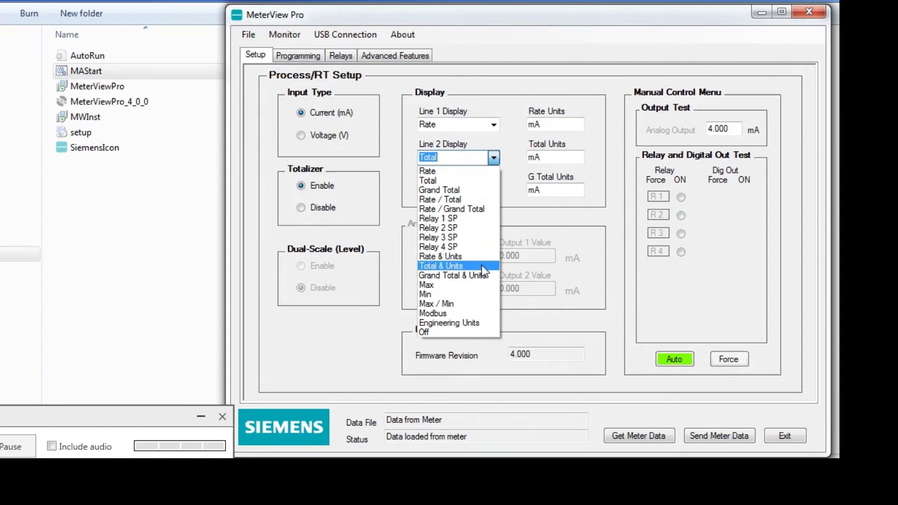
click(441, 265)
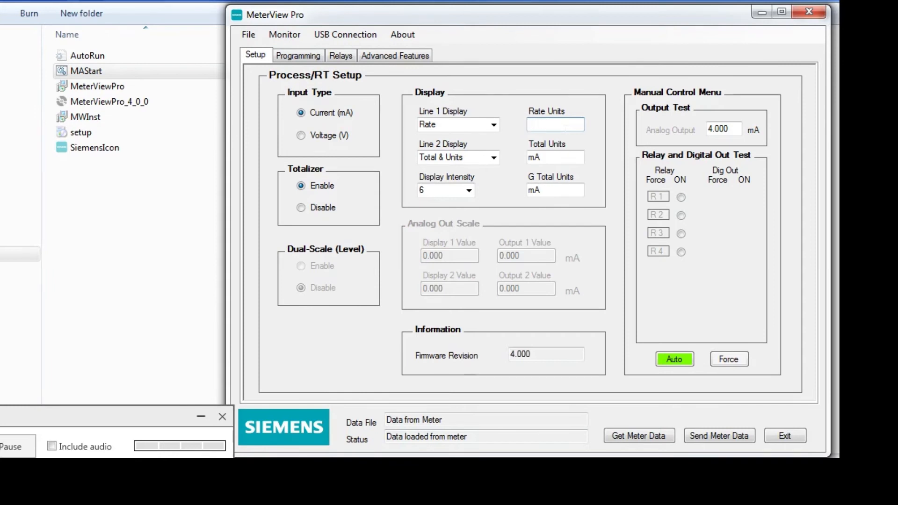
text(t/h)
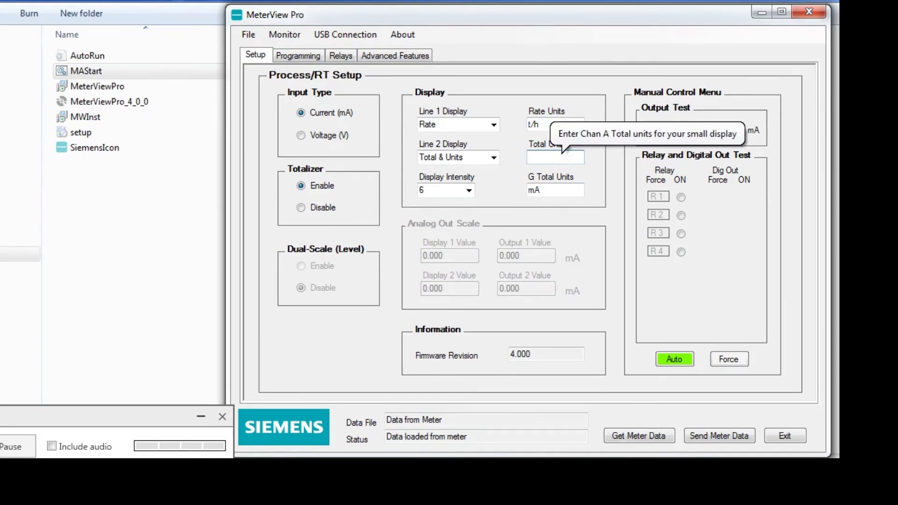
text(tonn)
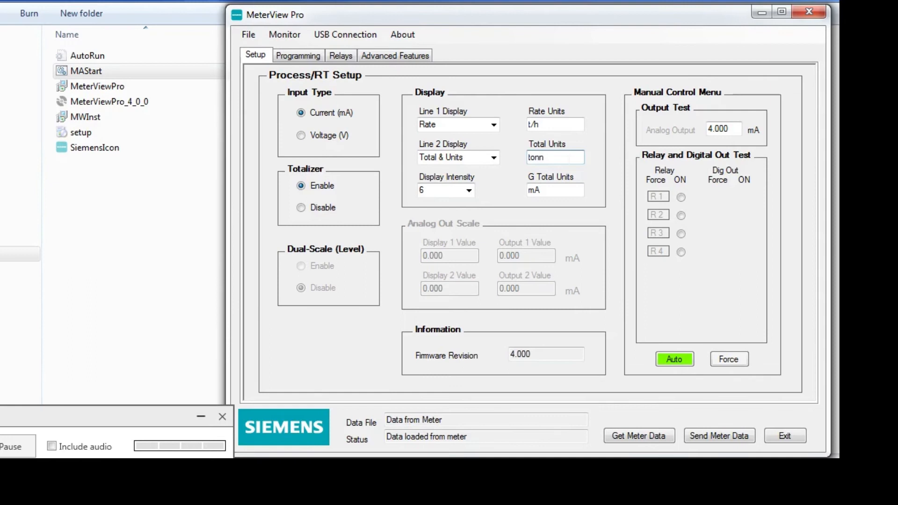
click(553, 157)
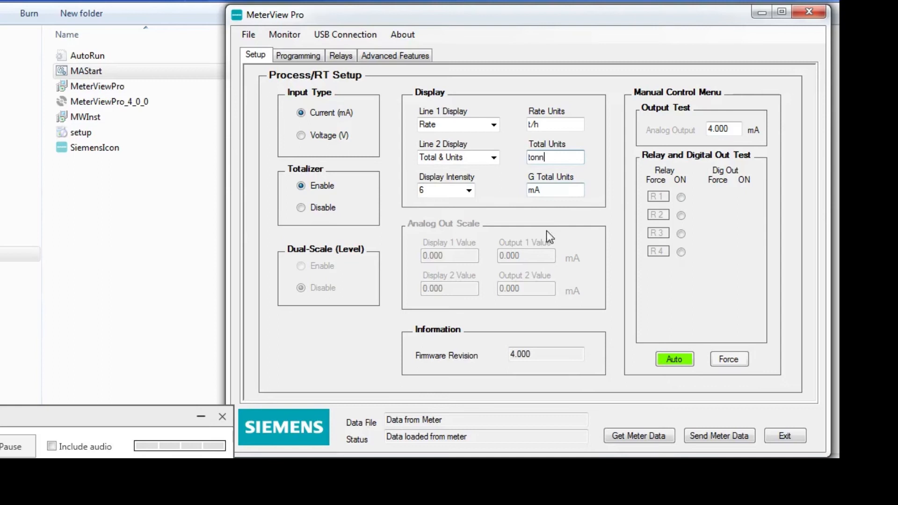
click(719, 436)
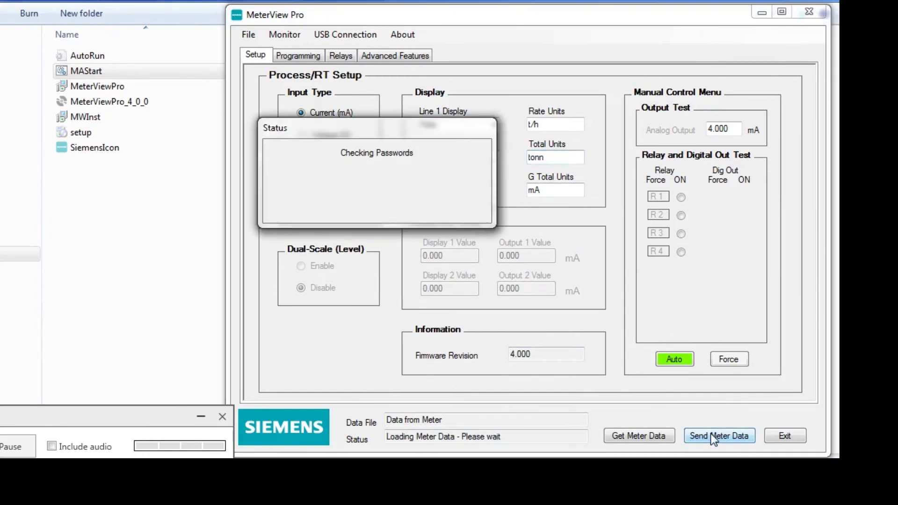
click(719, 436)
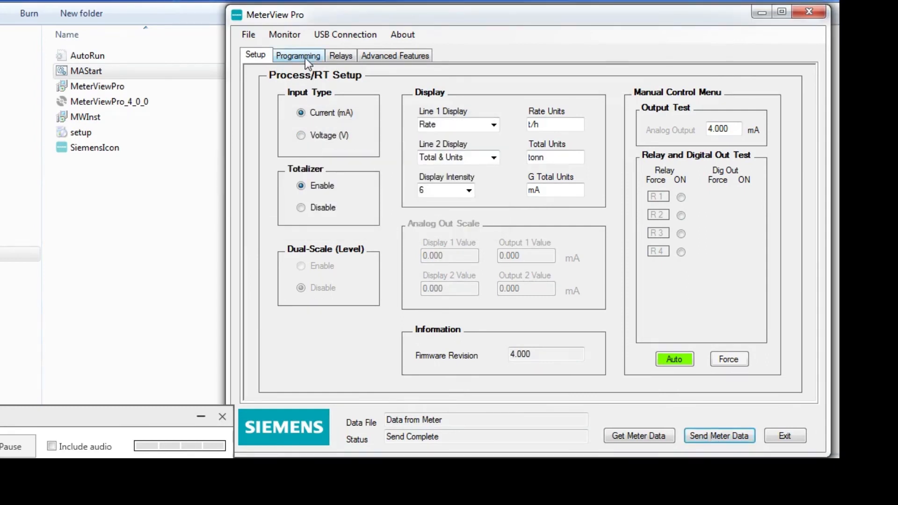
Step: On the Programming tab, scale display to 0.0–2000.0 and set total time base to Hours
click(297, 55)
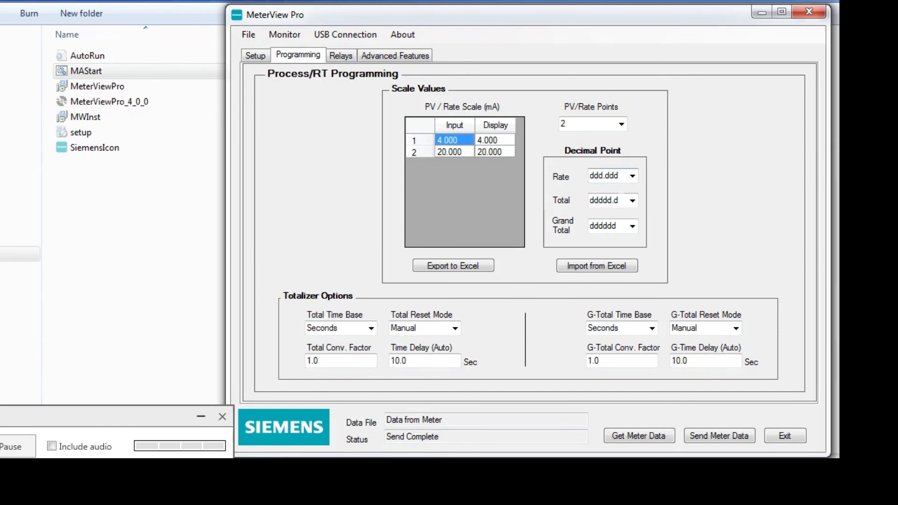
click(632, 175)
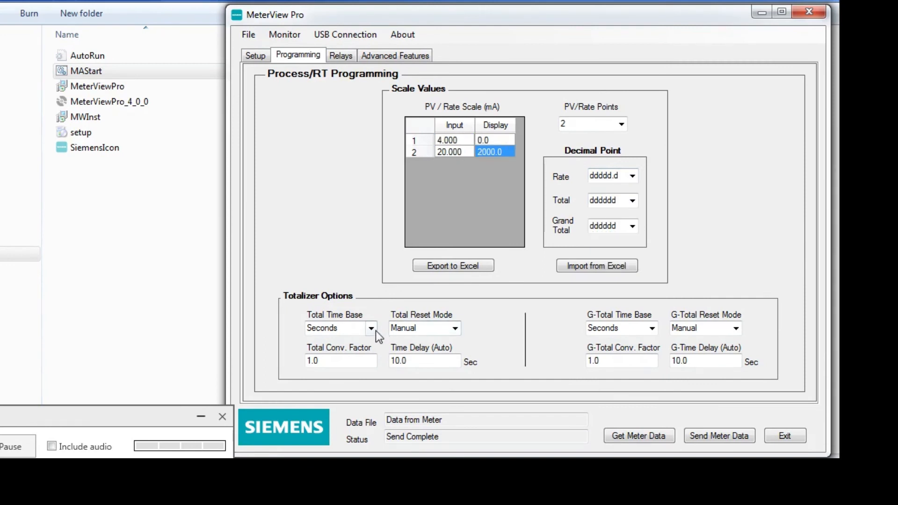
click(371, 327)
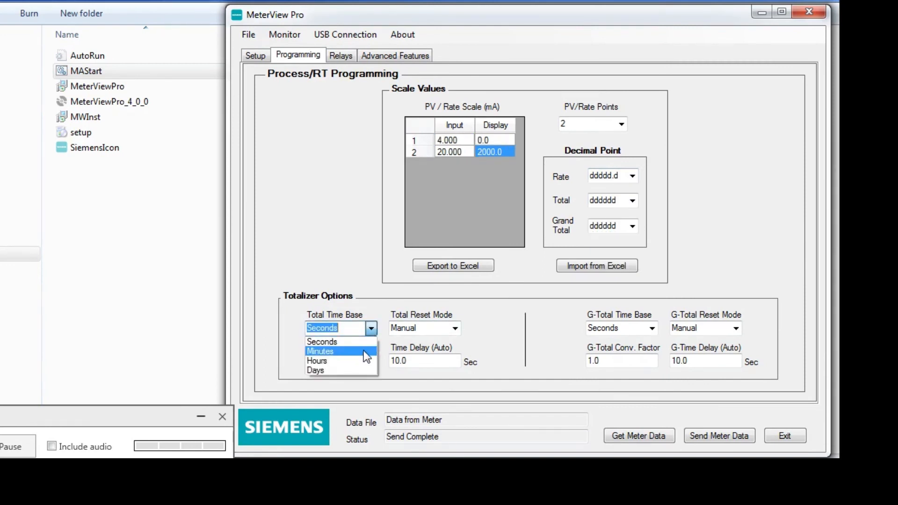
click(317, 360)
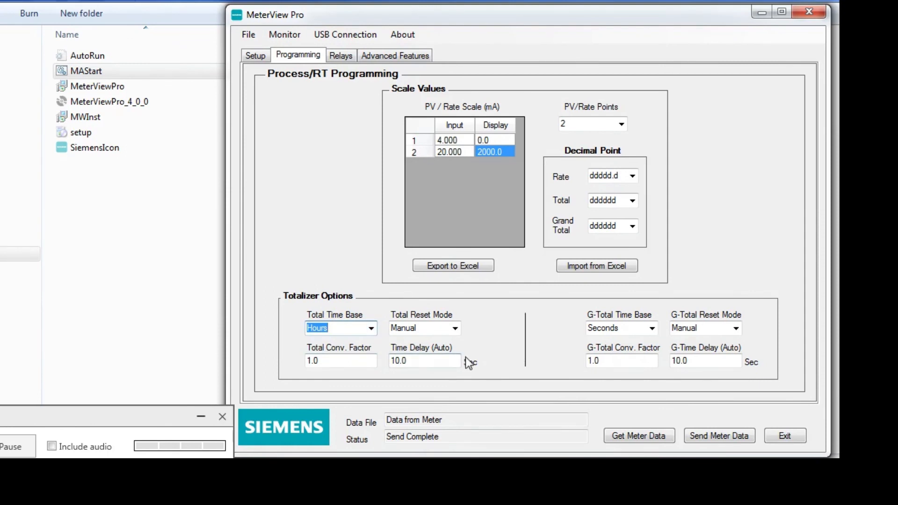
mouse_move(564, 359)
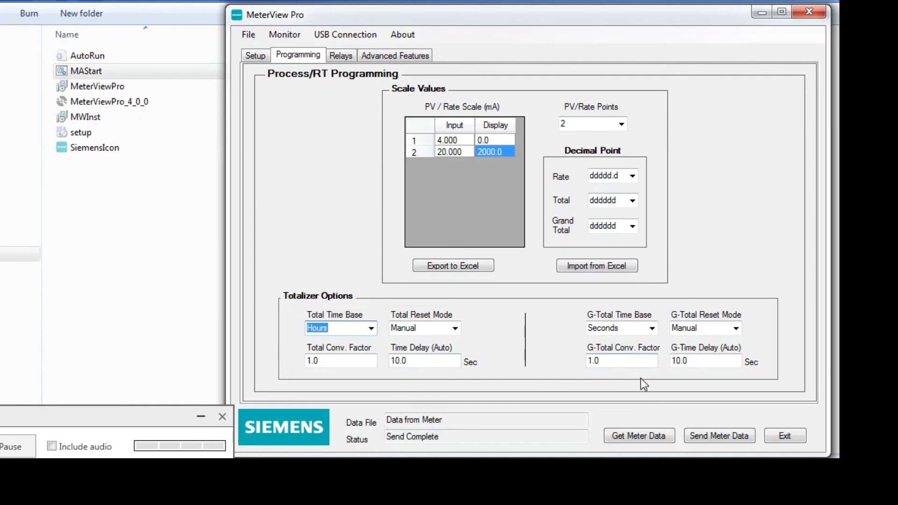
Step: Send the new scaling and Hours settings to the meter until Send Complete
click(719, 436)
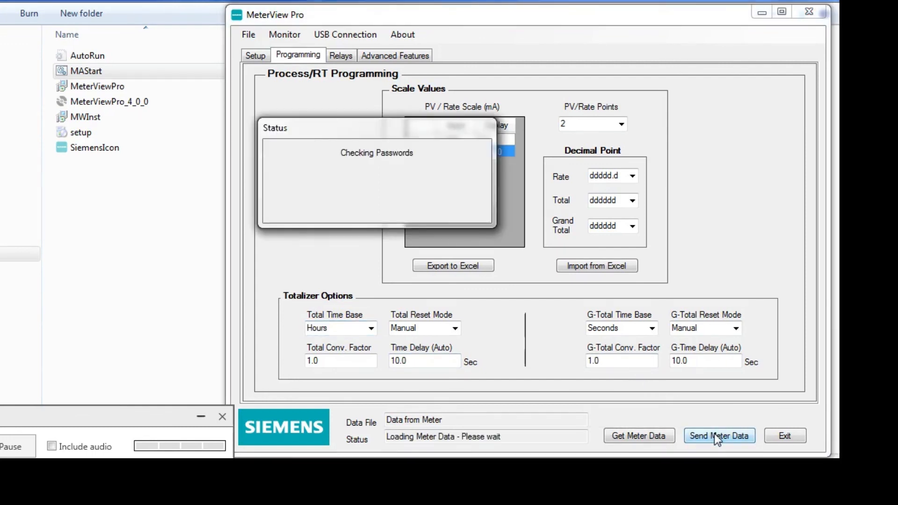
click(719, 436)
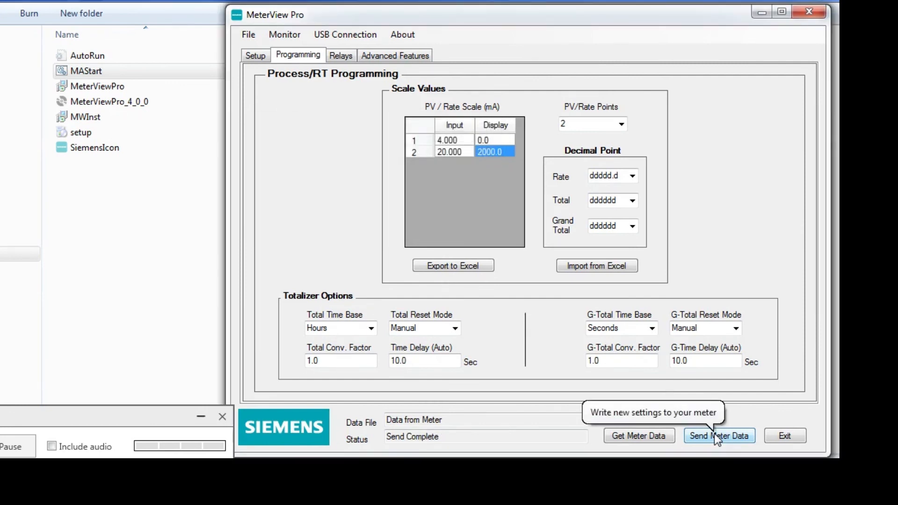
mouse_move(303, 324)
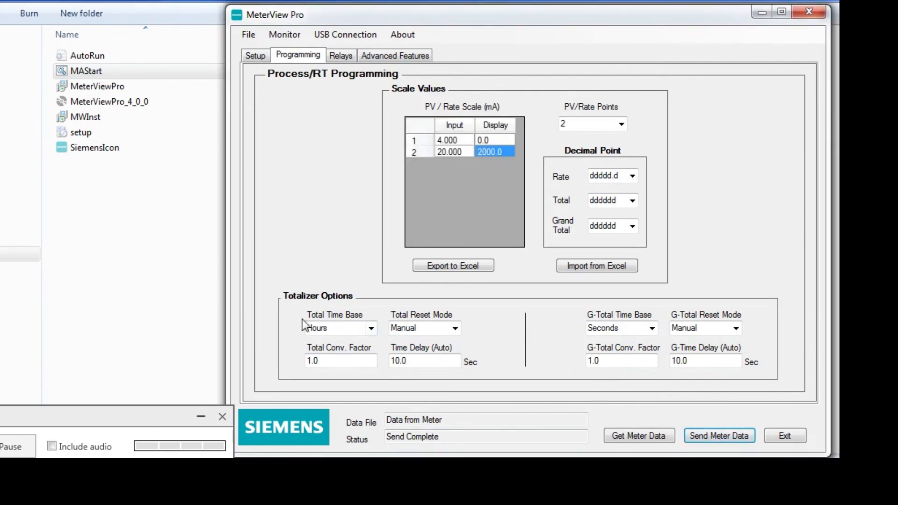
mouse_move(78, 346)
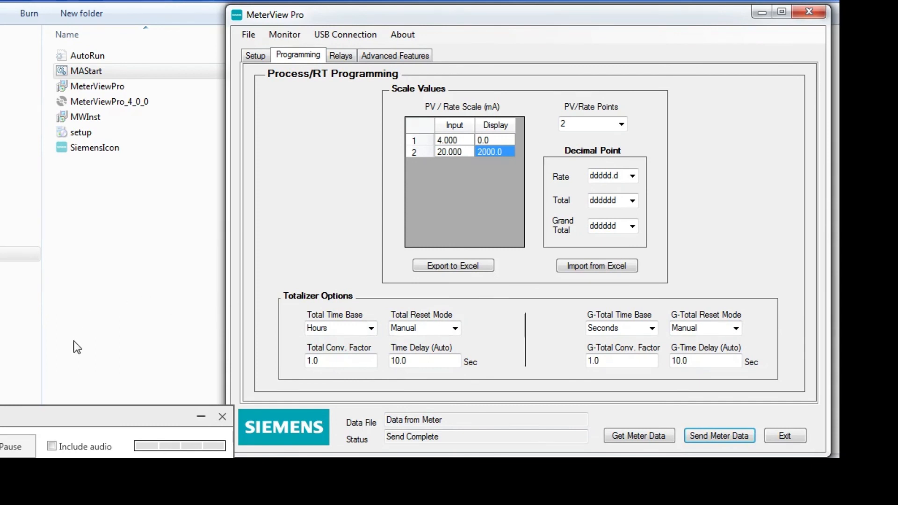